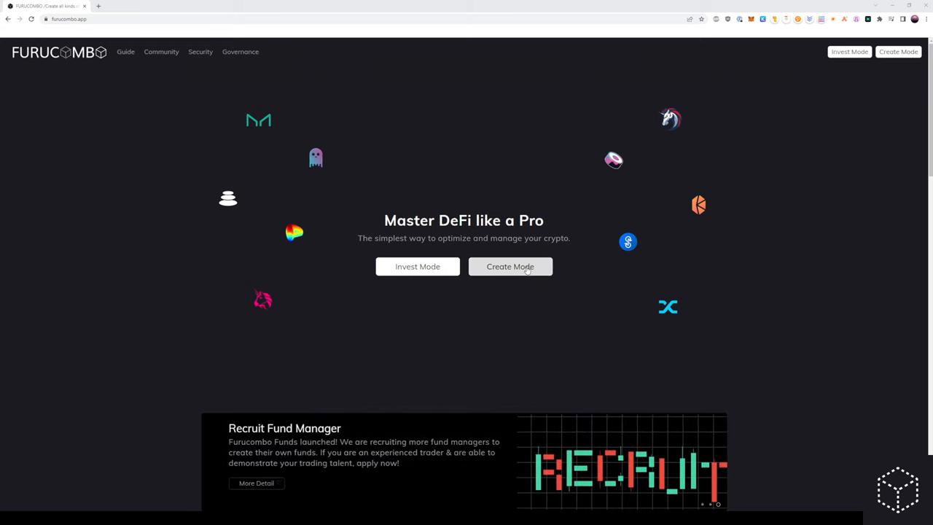
- Enter Create Mode, keep Ethereum as the network, and check the connected wallet
left_click(510, 266)
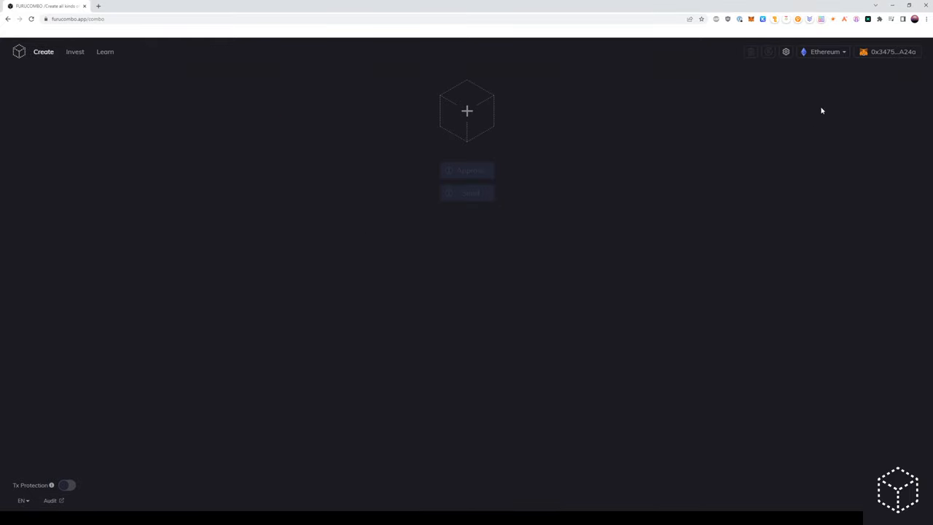
left_click(824, 51)
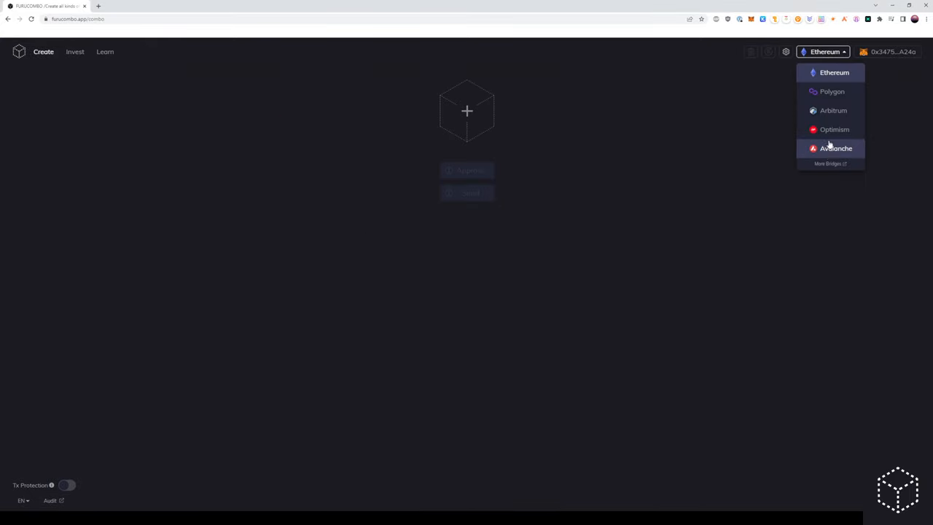
left_click(886, 51)
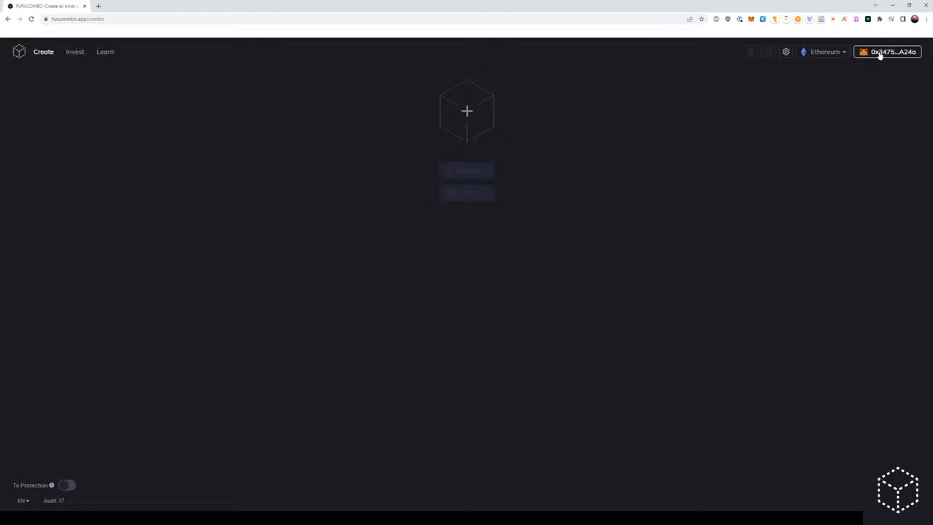
left_click(466, 111)
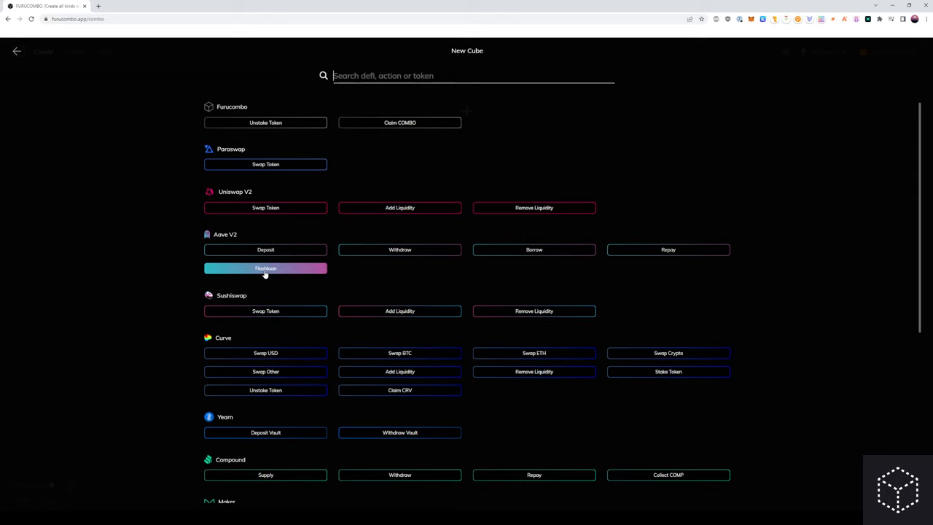
- Add an Aave V2 Flashloan cube borrowing 1500 USDC
left_click(265, 268)
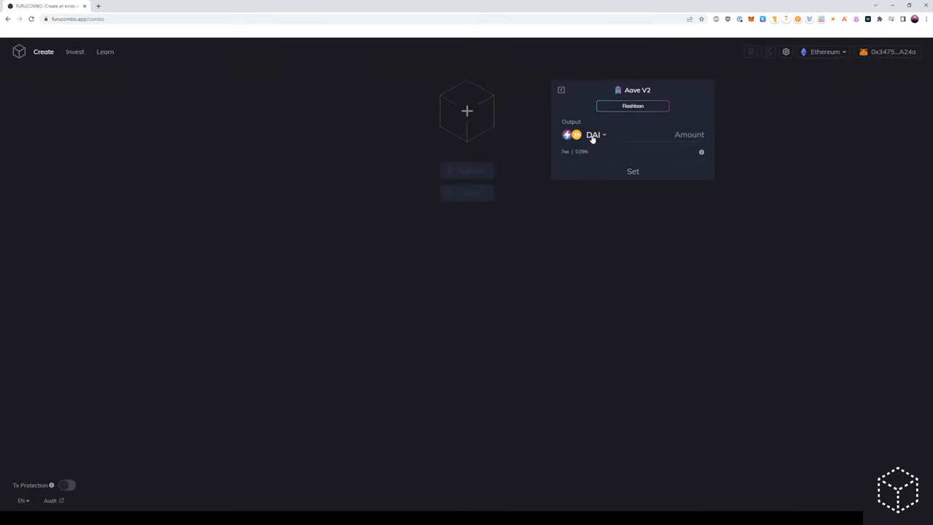
left_click(594, 134)
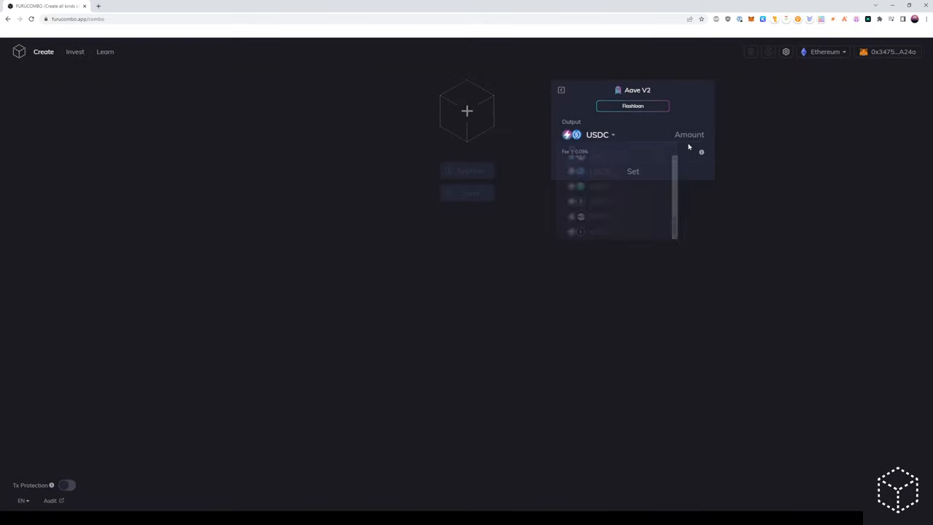
type("1500")
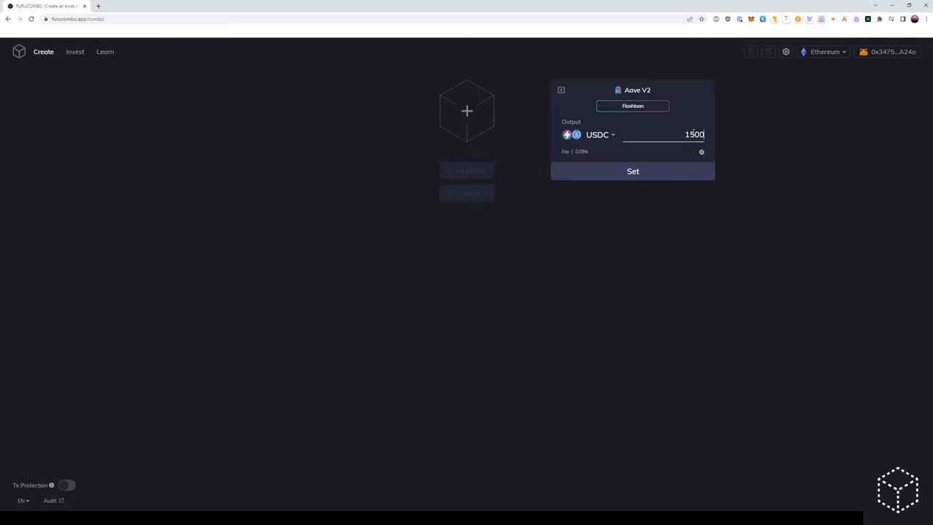
left_click(632, 171)
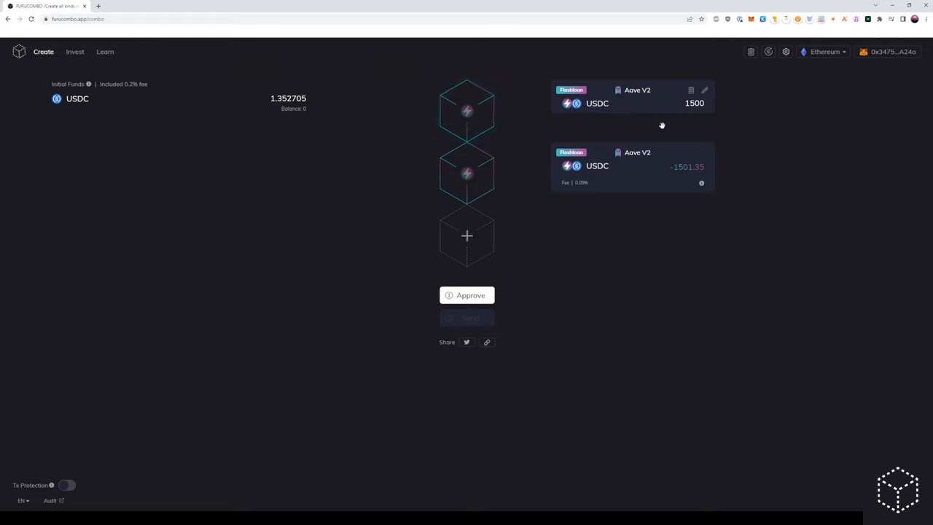
mouse_move(698, 167)
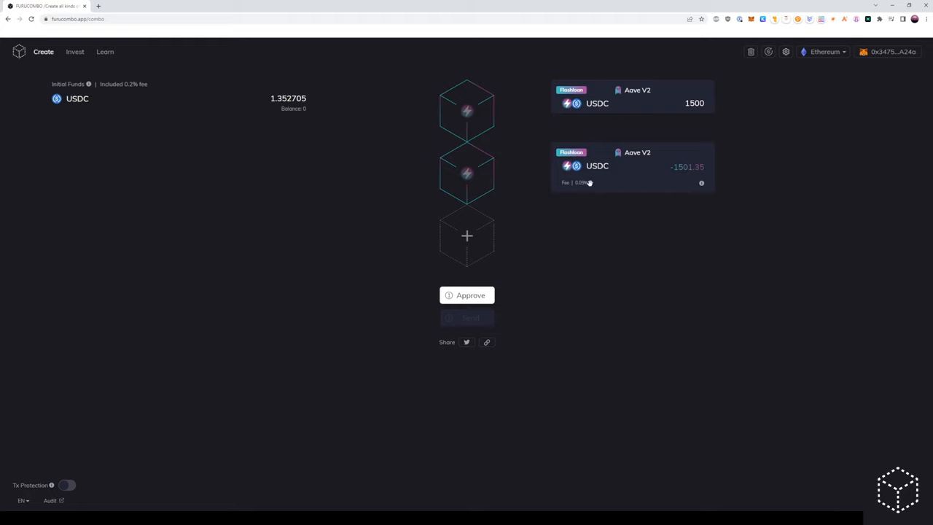
- Add an Aave V2 Repay - Variable cube repaying 1500 USDC
left_click(466, 235)
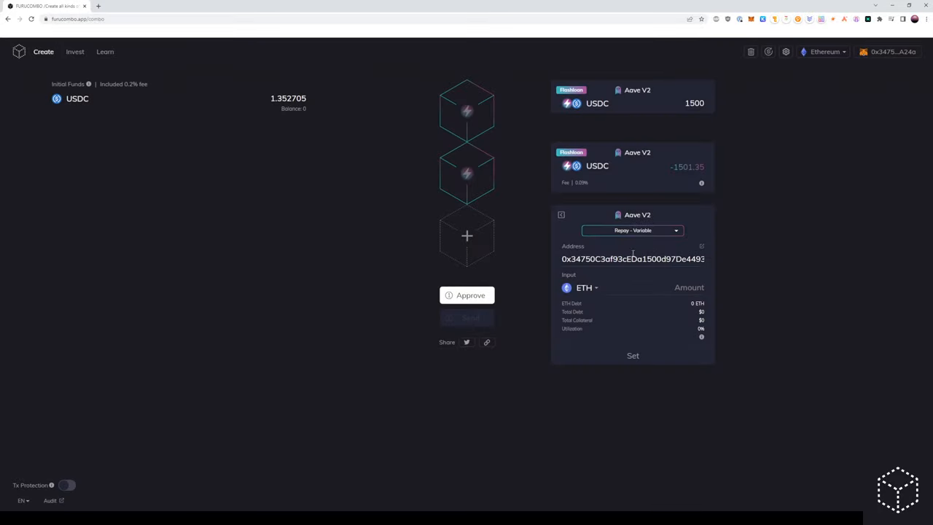
left_click(583, 287)
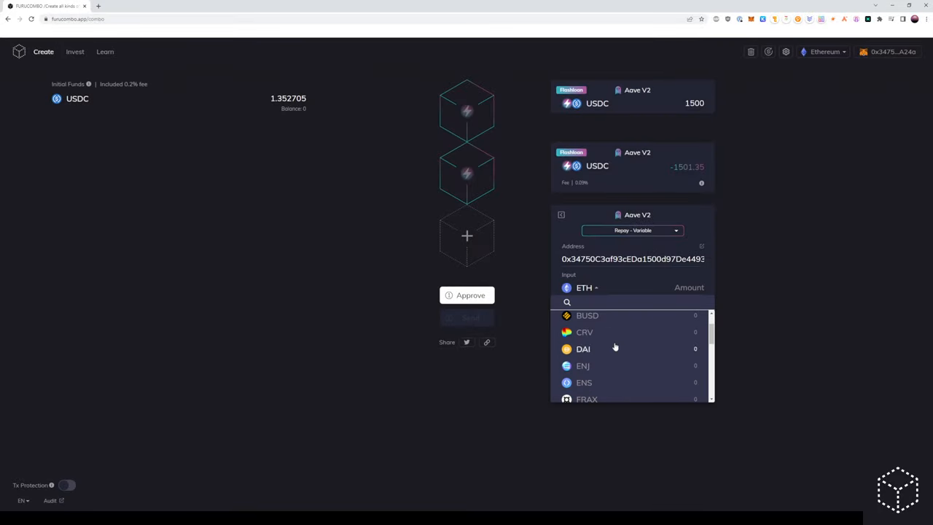
type("usdc")
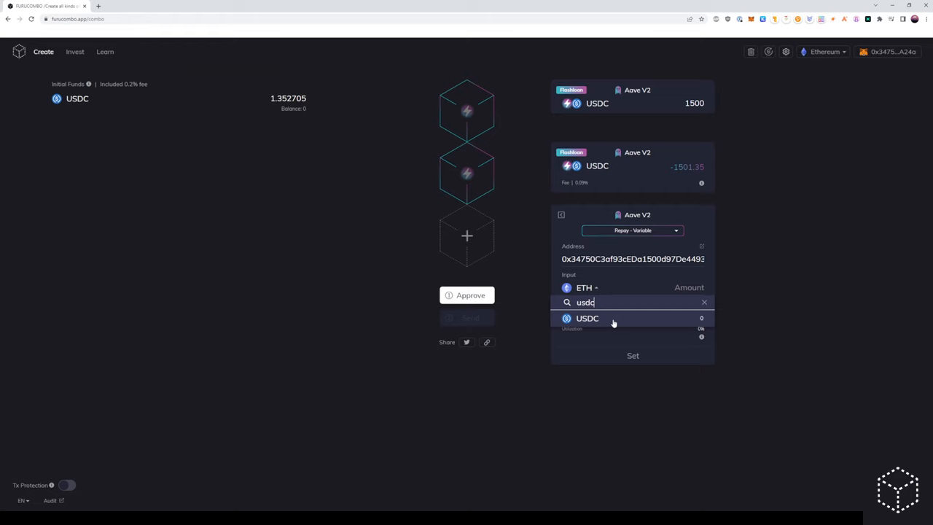
left_click(587, 318)
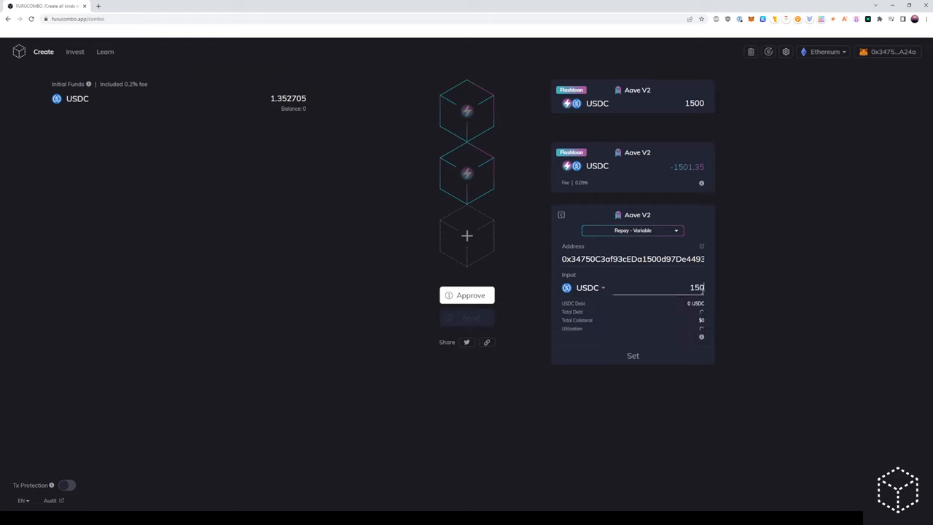
type("0")
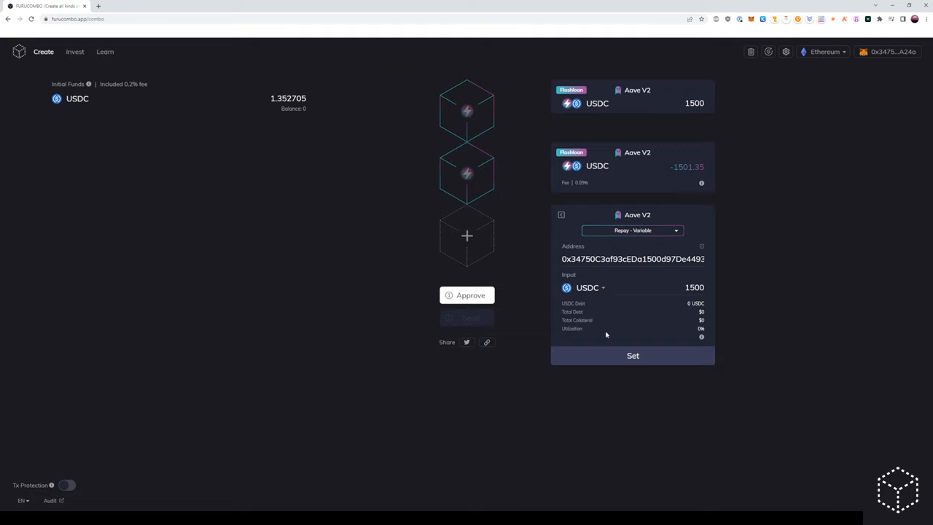
left_click(466, 295)
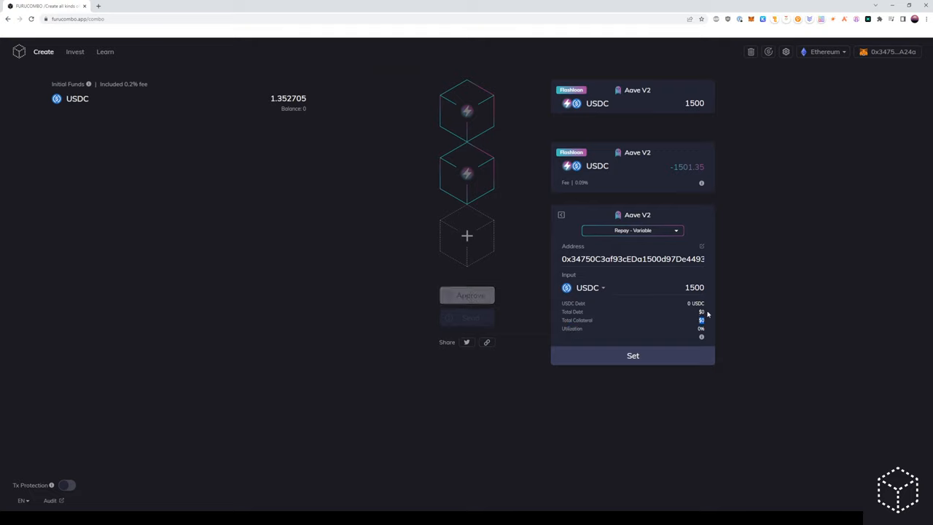
left_click(632, 355)
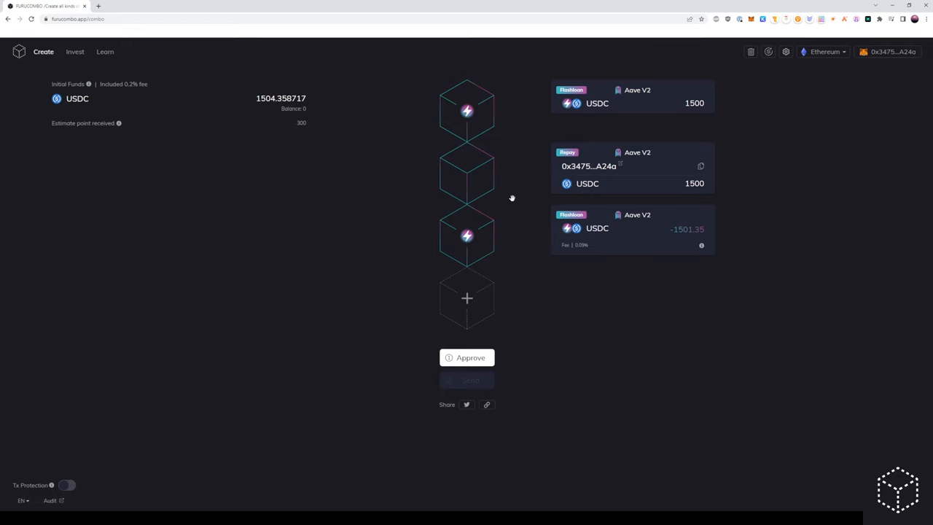
- Add a Utility Add Funds cube supplying 2 aWETH
left_click(466, 357)
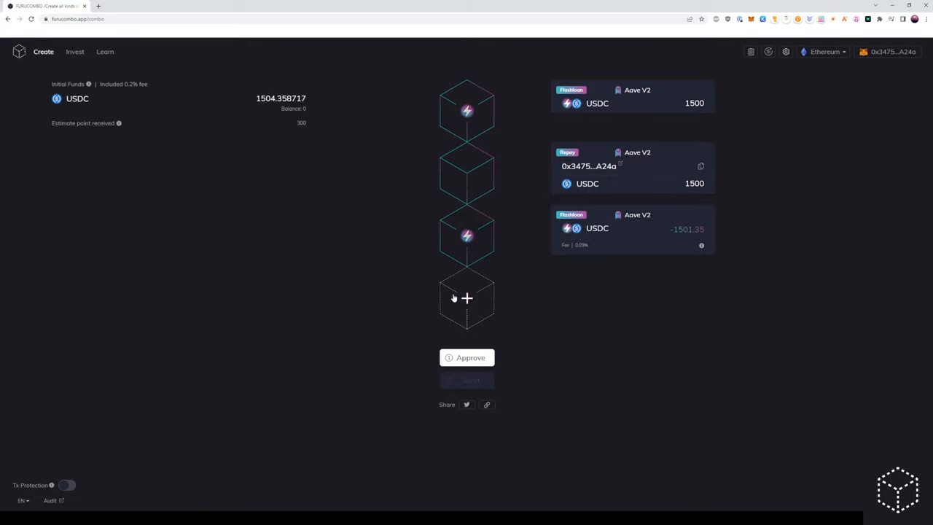
left_click(466, 298)
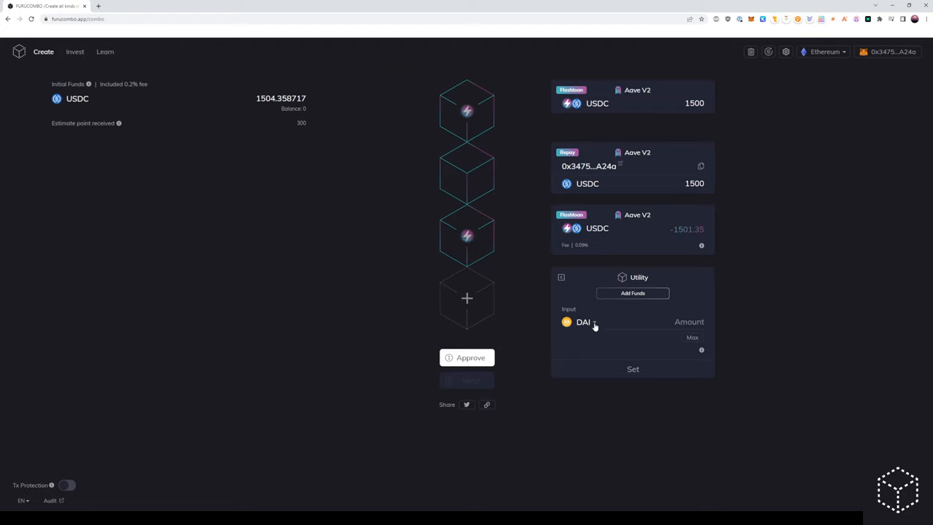
left_click(582, 321)
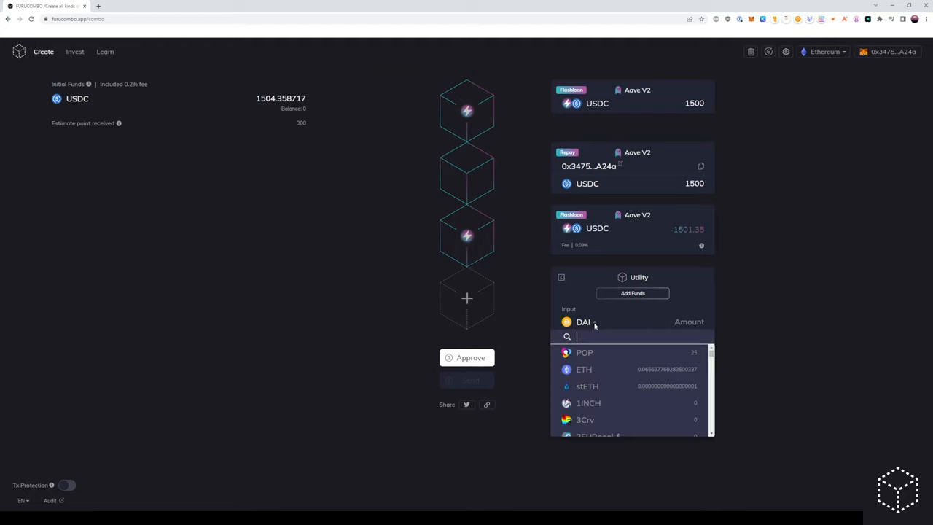
type("aweth")
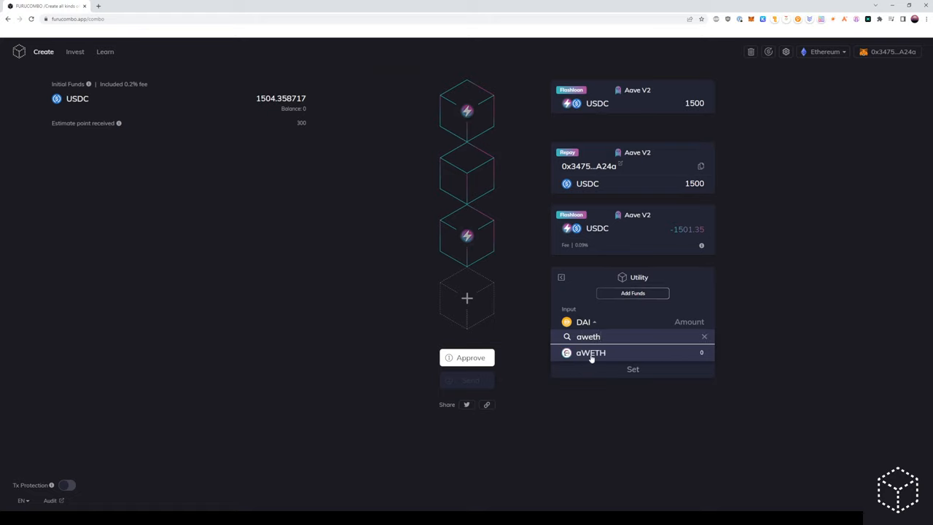
left_click(591, 352)
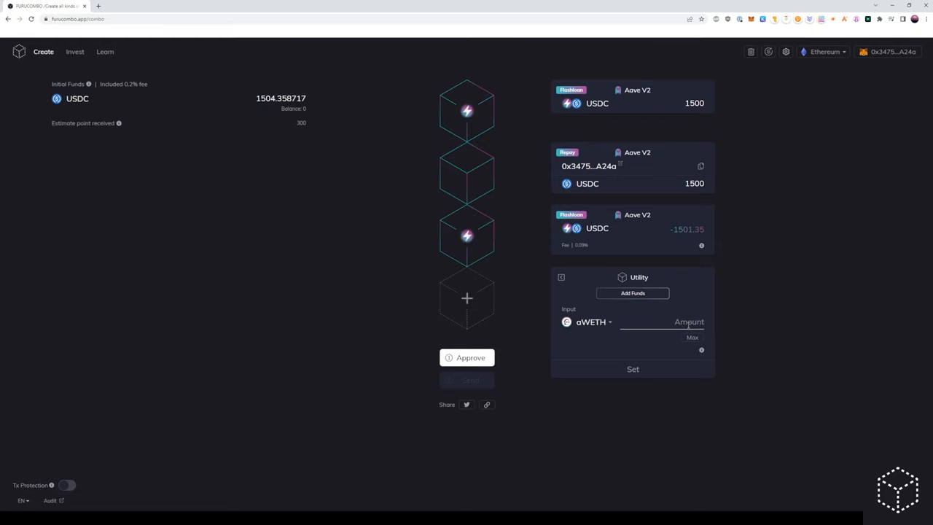
left_click(632, 369)
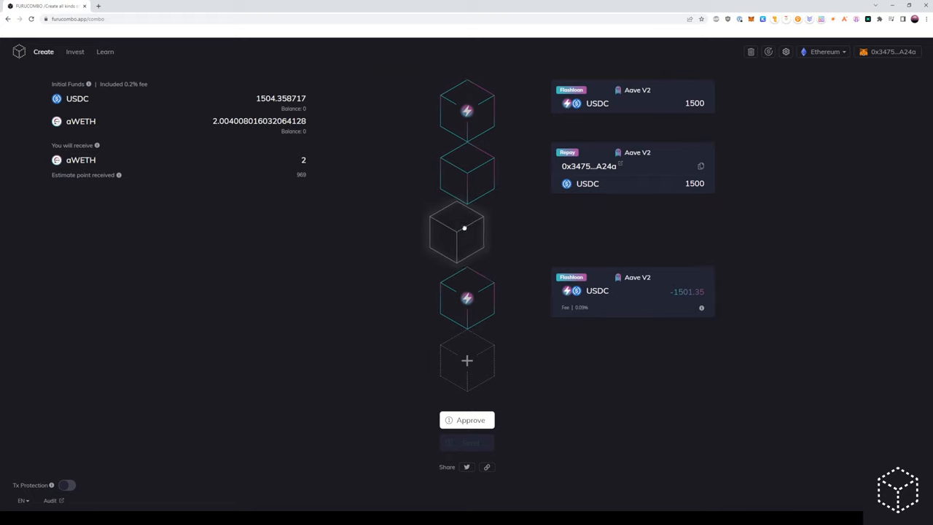
left_click(465, 229)
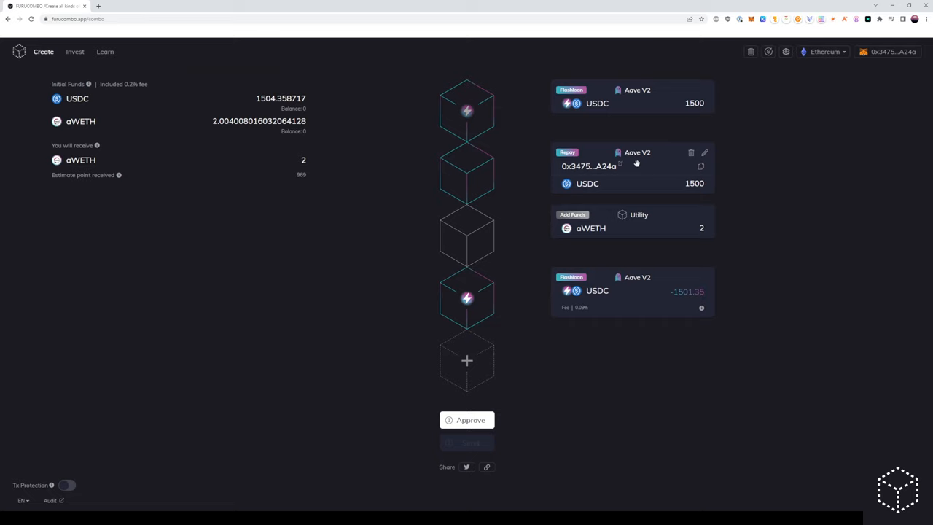
mouse_move(594, 217)
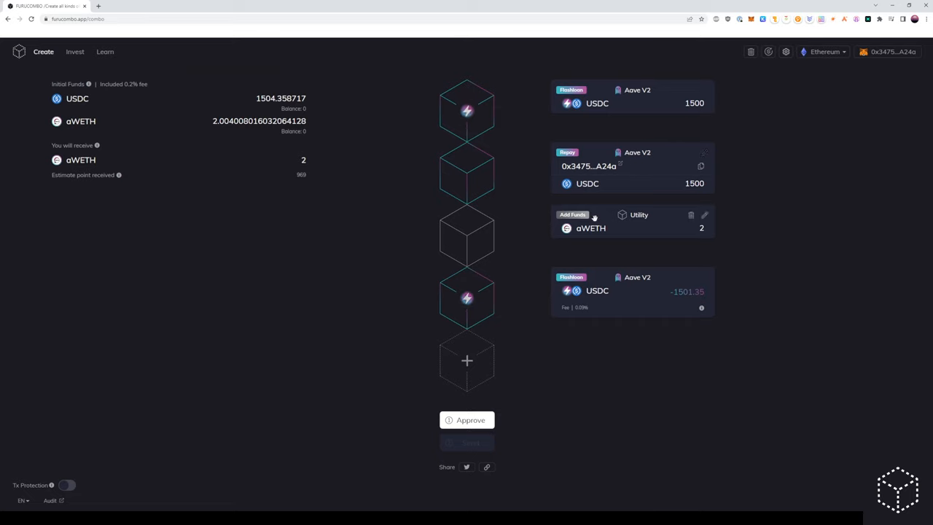
mouse_move(594, 218)
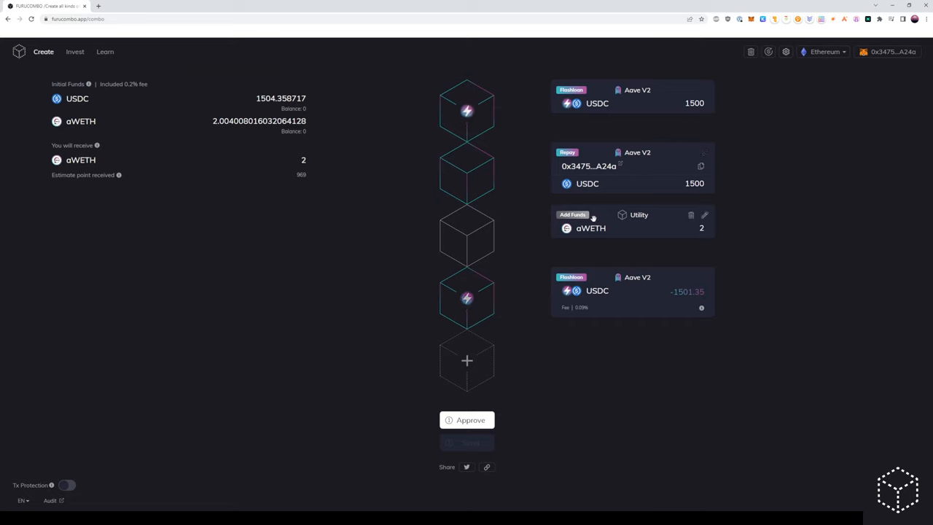
mouse_move(486, 370)
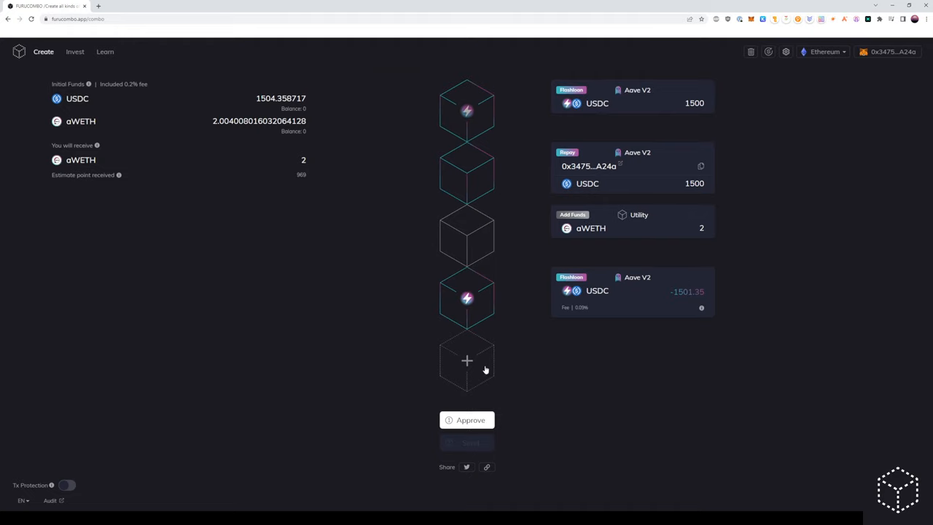
- Add an Aave V2 Withdraw cube converting 2 aWETH into 2 ETH
left_click(467, 360)
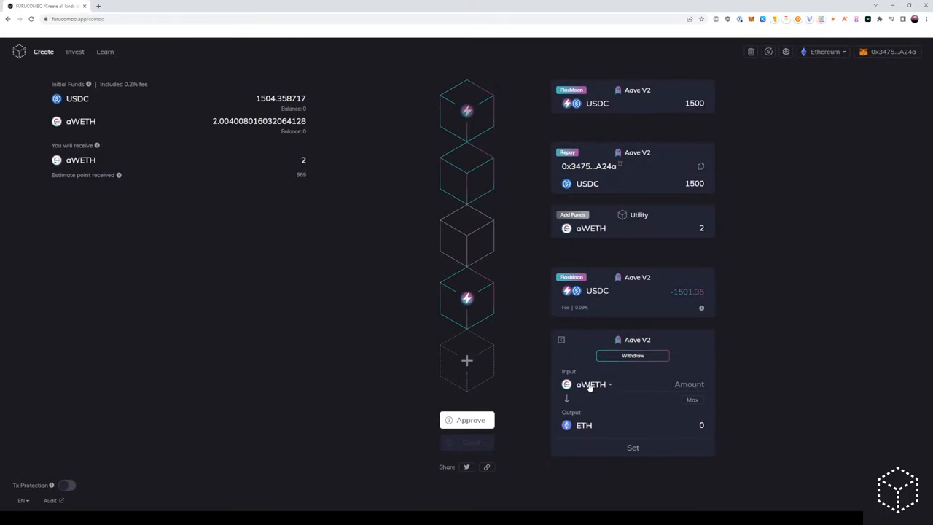
left_click(688, 384)
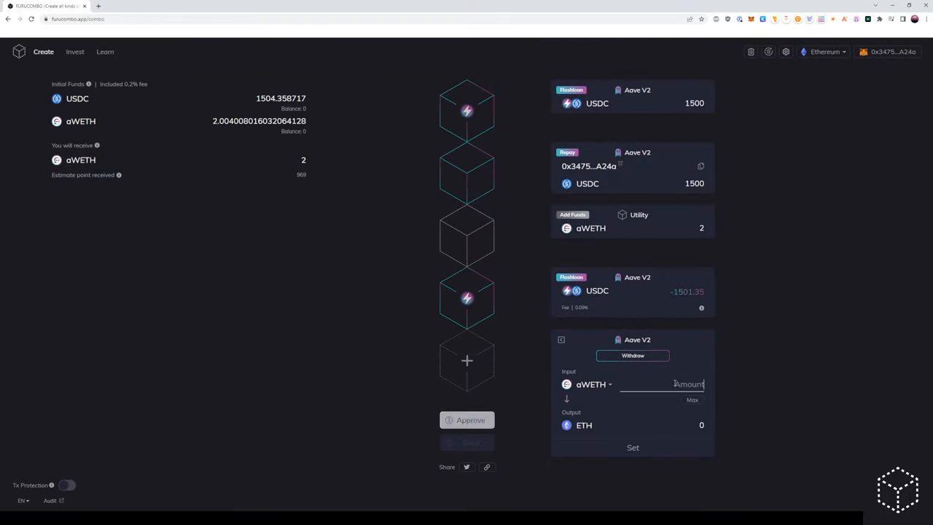
type("2")
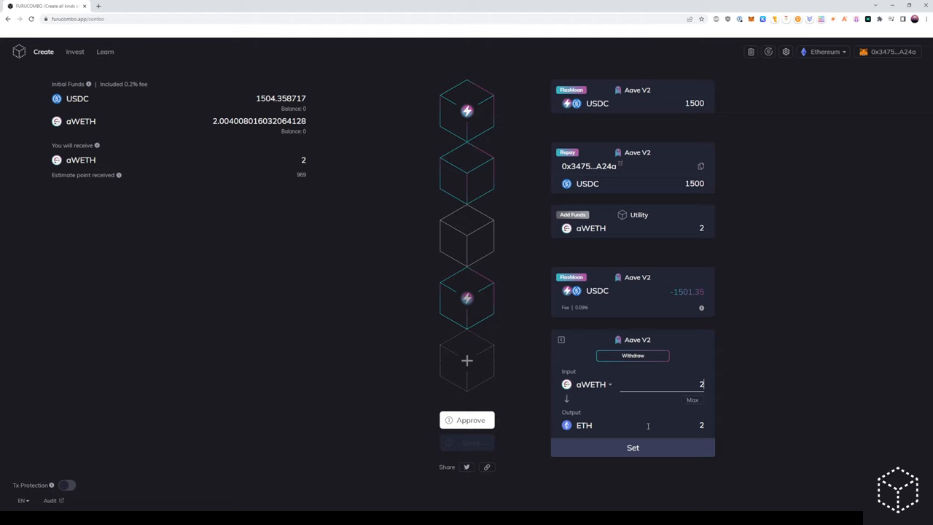
left_click(633, 446)
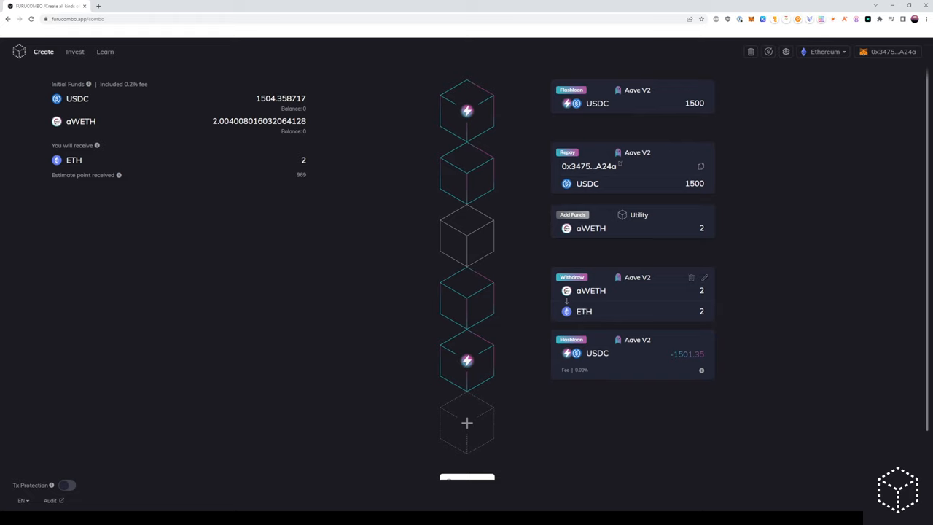
mouse_move(624, 323)
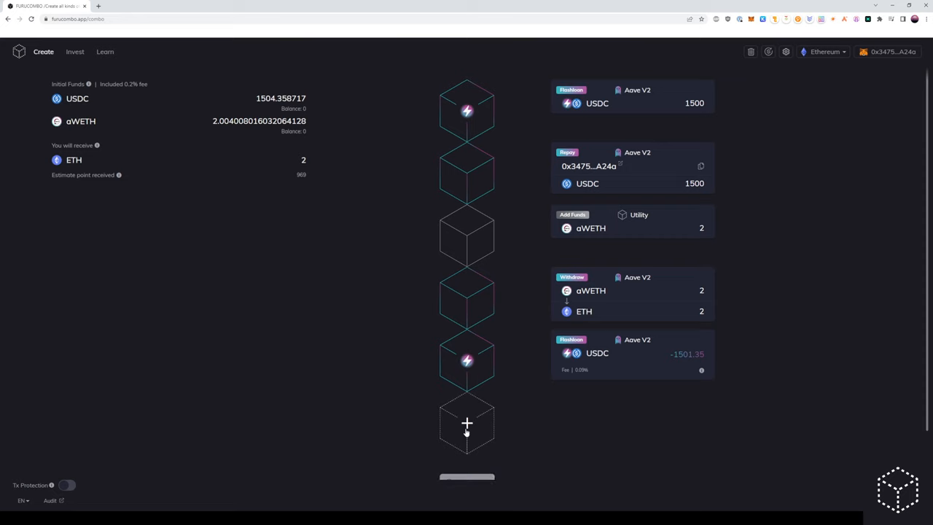
left_click(467, 423)
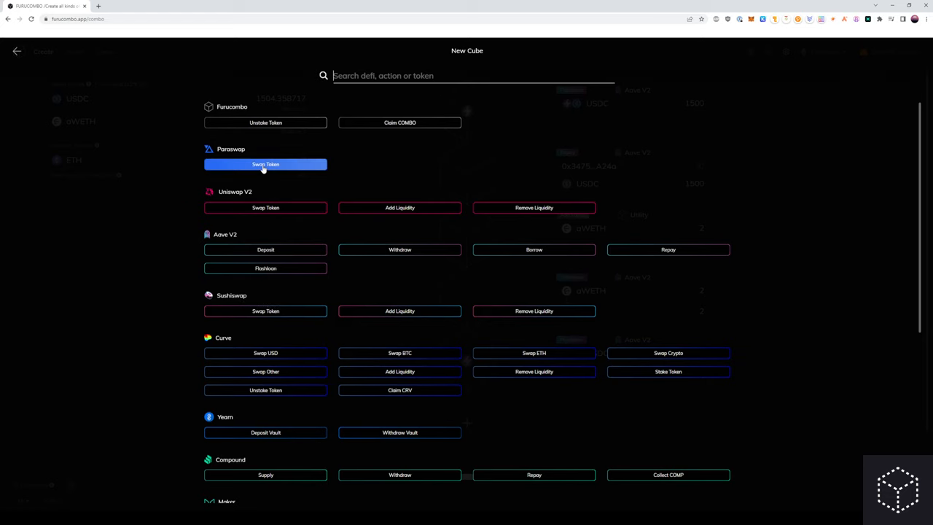
- Add a Paraswap Swap Token cube swapping 2 ETH for USDC
left_click(265, 164)
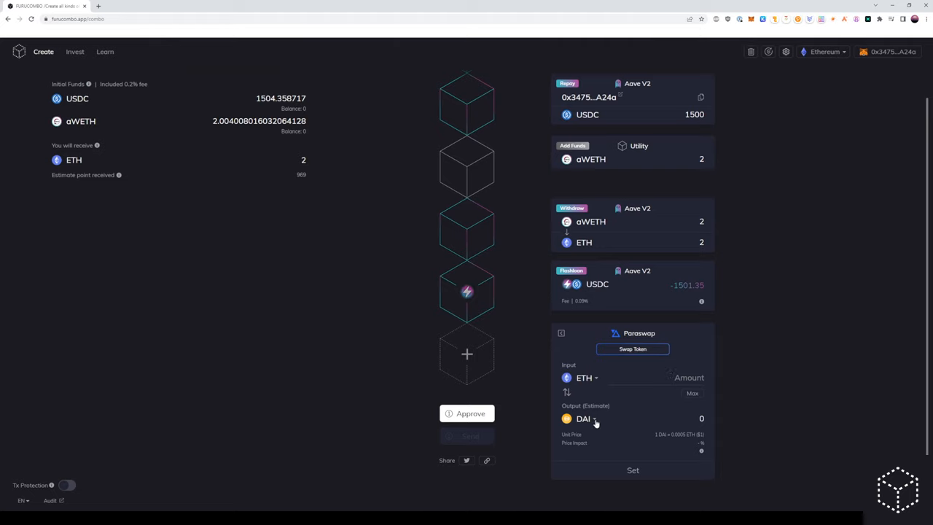
type("usdc")
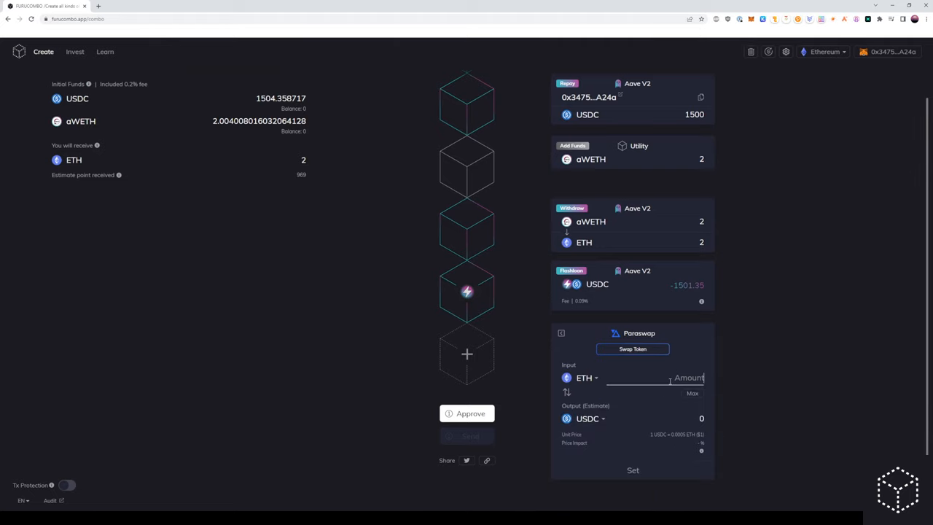
type("2")
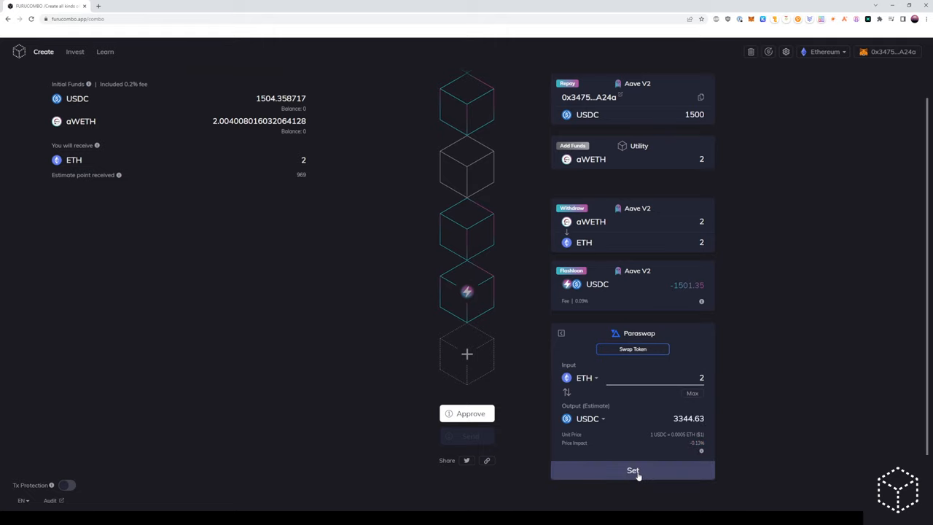
left_click(633, 470)
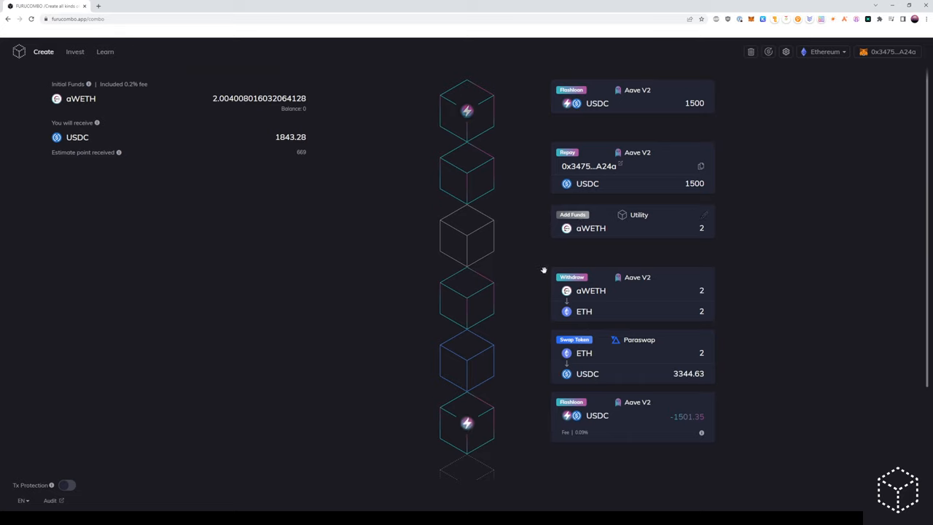
mouse_move(588, 296)
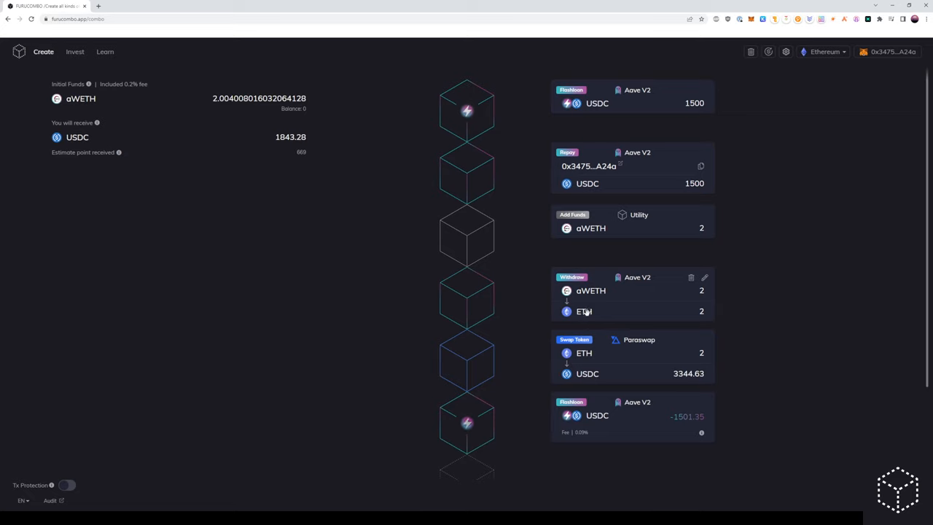
mouse_move(623, 339)
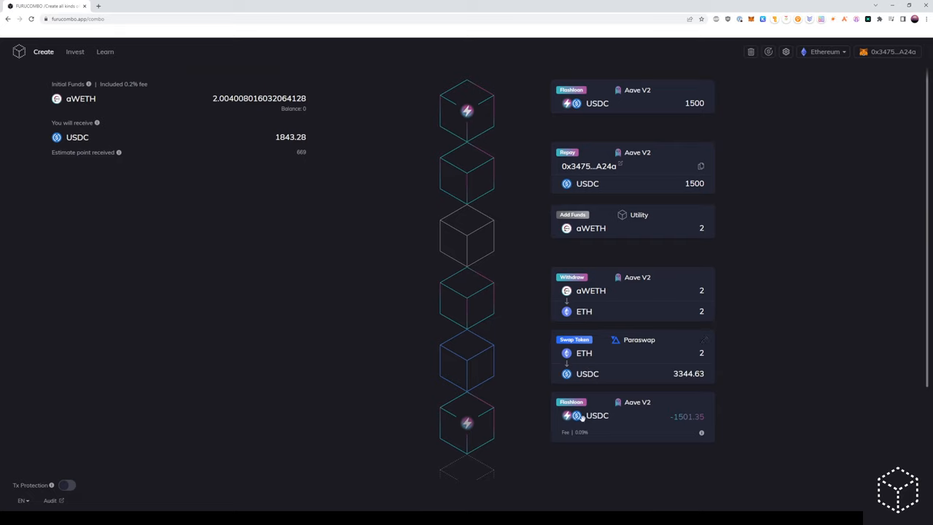
mouse_move(295, 153)
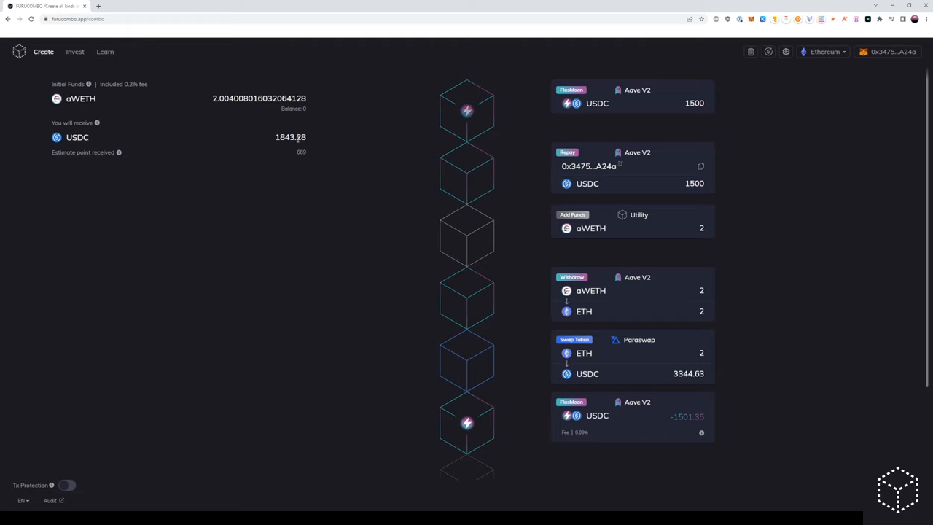
mouse_move(293, 143)
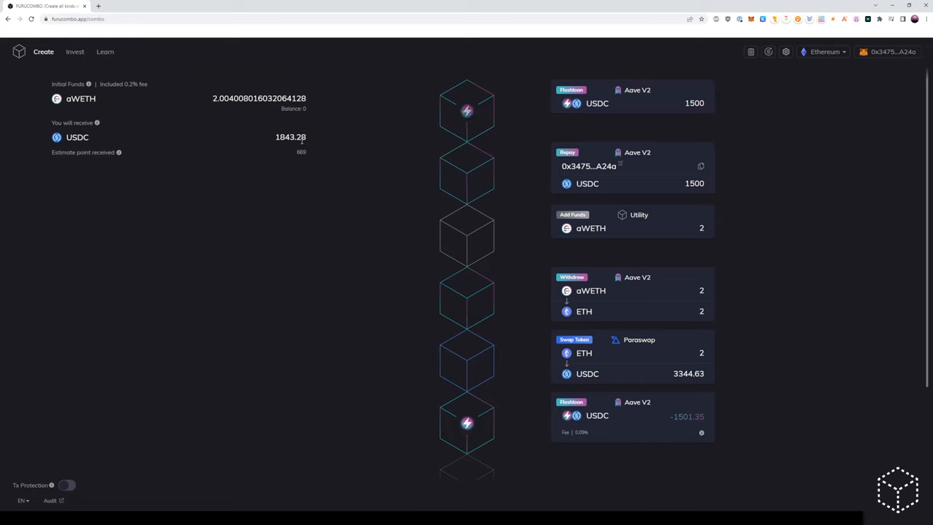
mouse_move(305, 205)
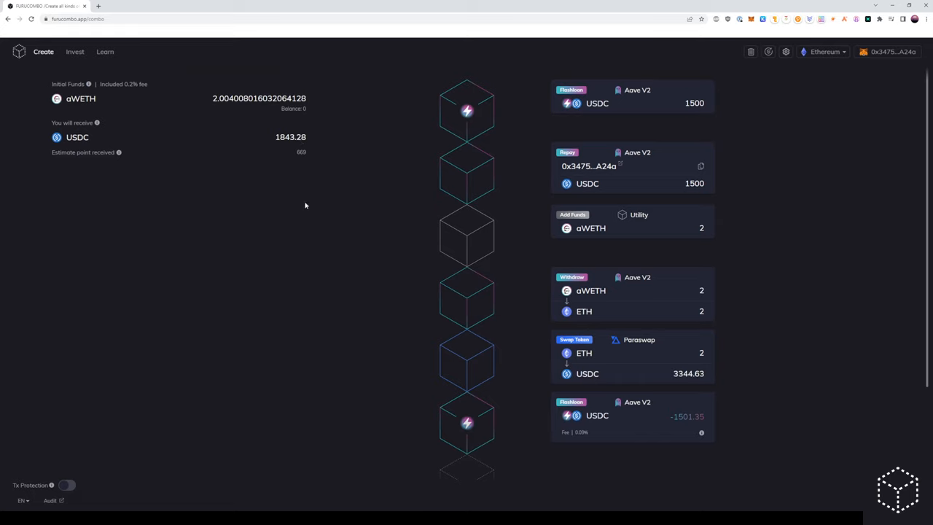